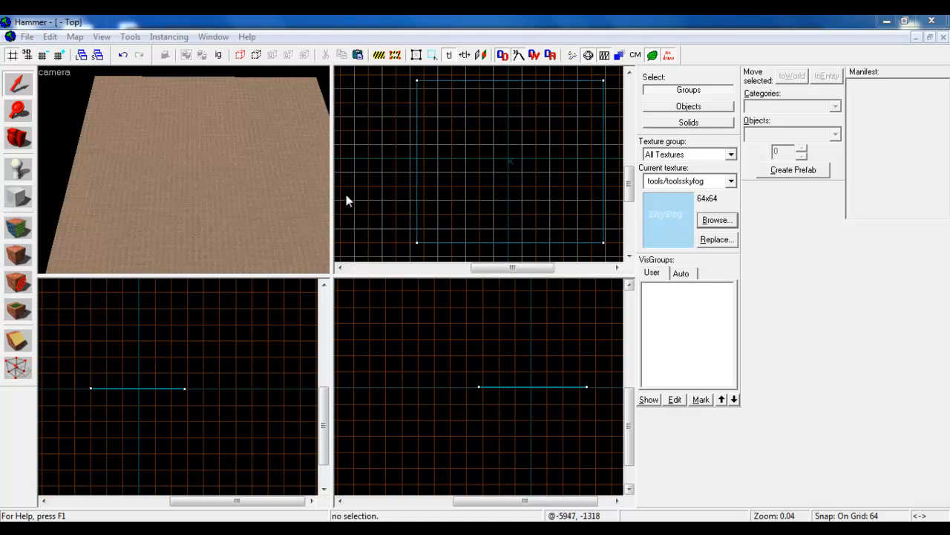
Filter the texture browser by 'trigger' to make tools/toolstrigger the current texture
left_click(716, 220)
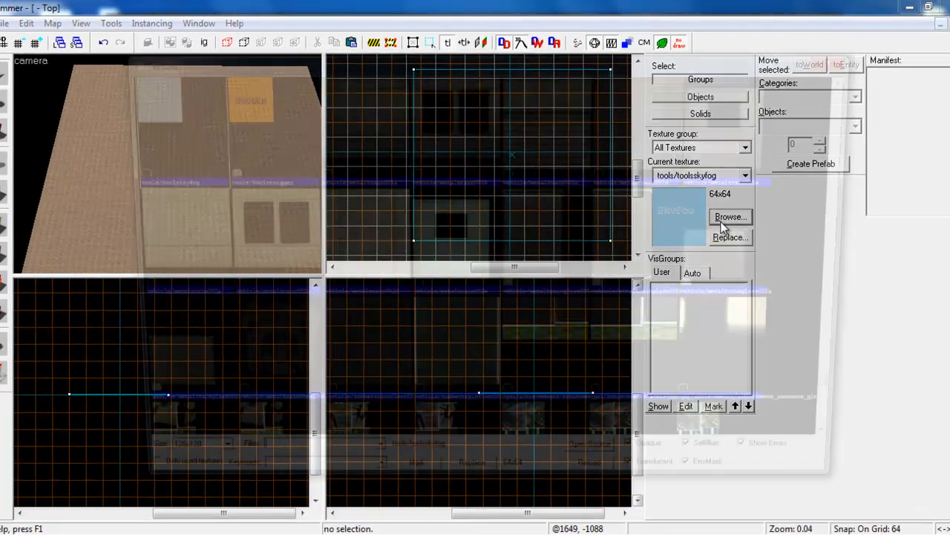
left_click(731, 217)
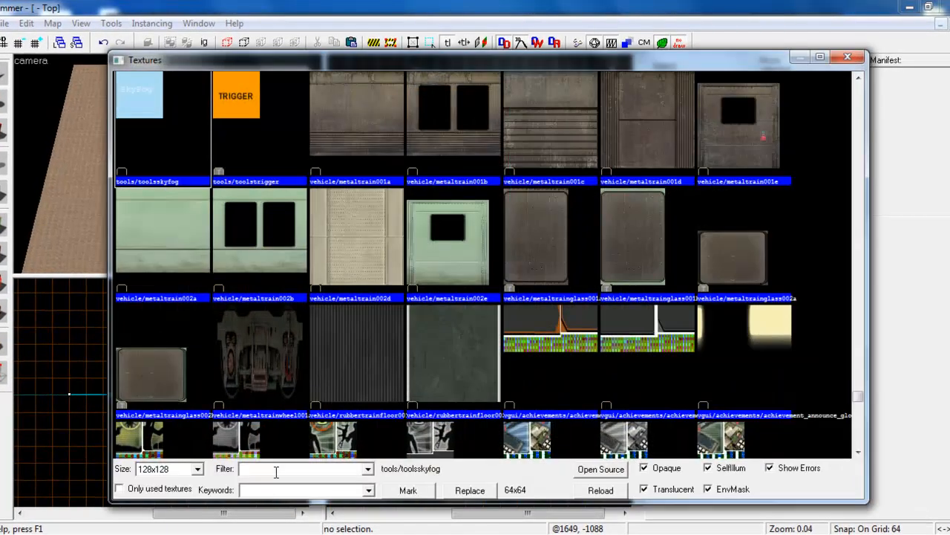
type("trigger")
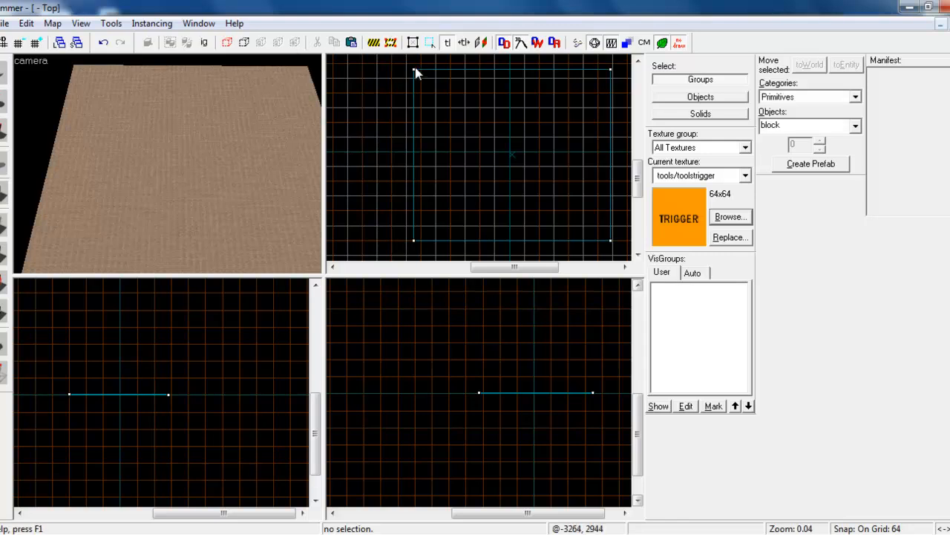
Draw a long flat trigger-textured brush across the map in the Top view
left_click_drag(416, 71, 505, 250)
type("func_bu")
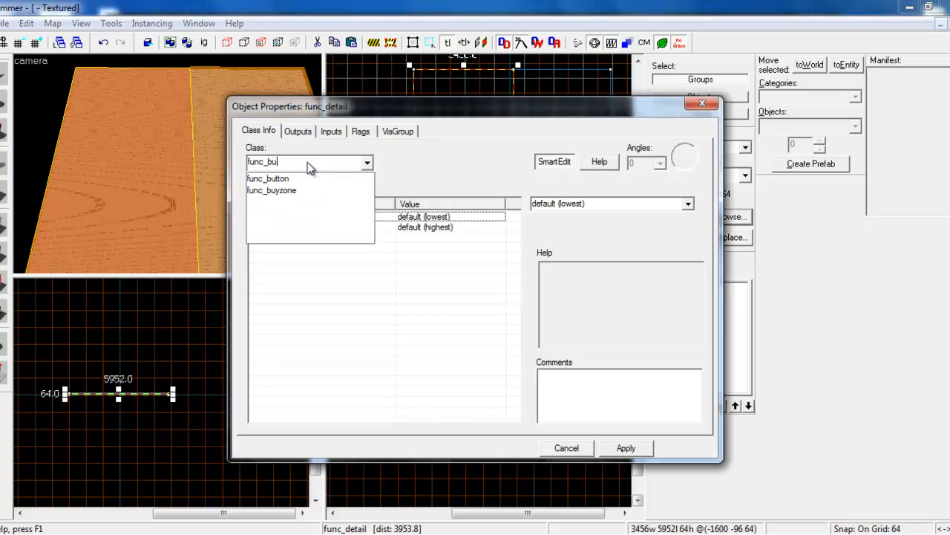
Make the first brush a func_buyzone entity with Team Number Terrorist
left_click(271, 190)
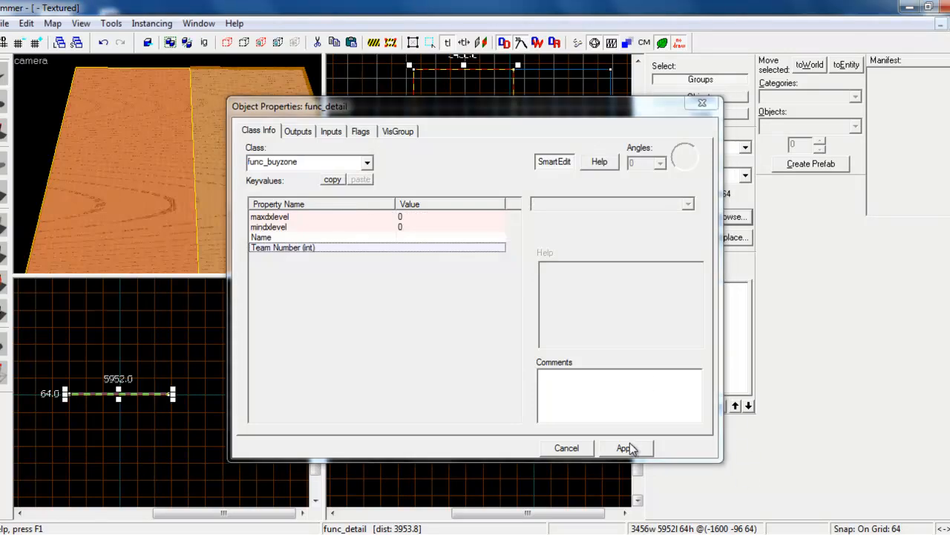
left_click(626, 448)
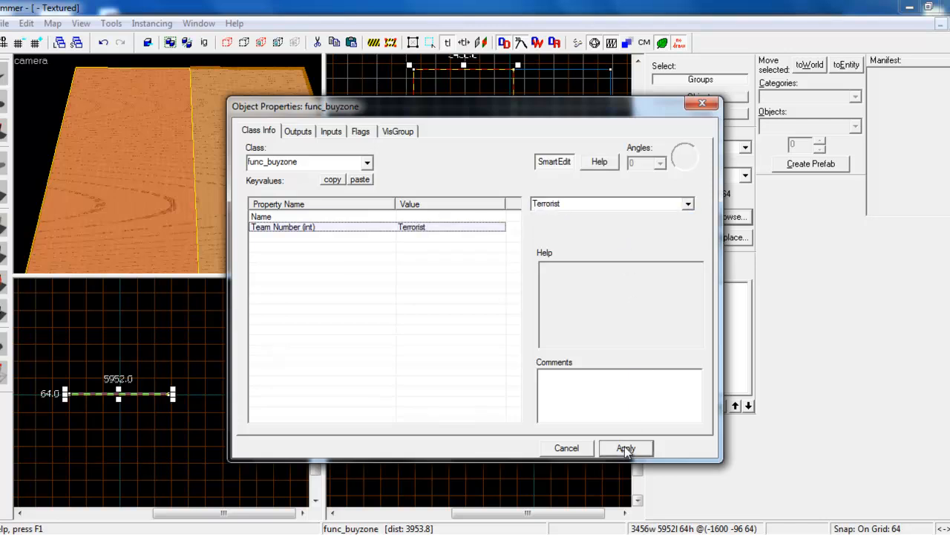
left_click(627, 449)
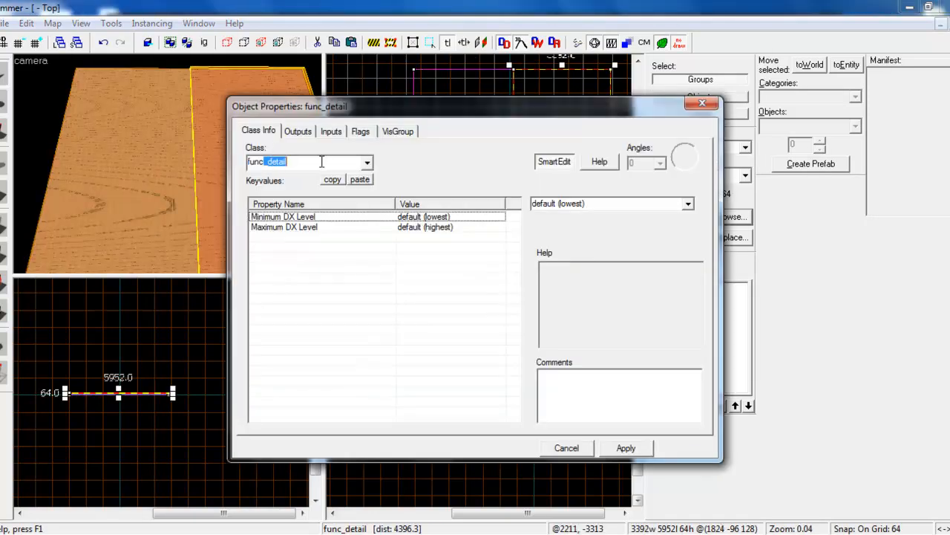
Make the second brush a func_buyzone for Counter-Terrorist and close its properties
left_click(365, 162)
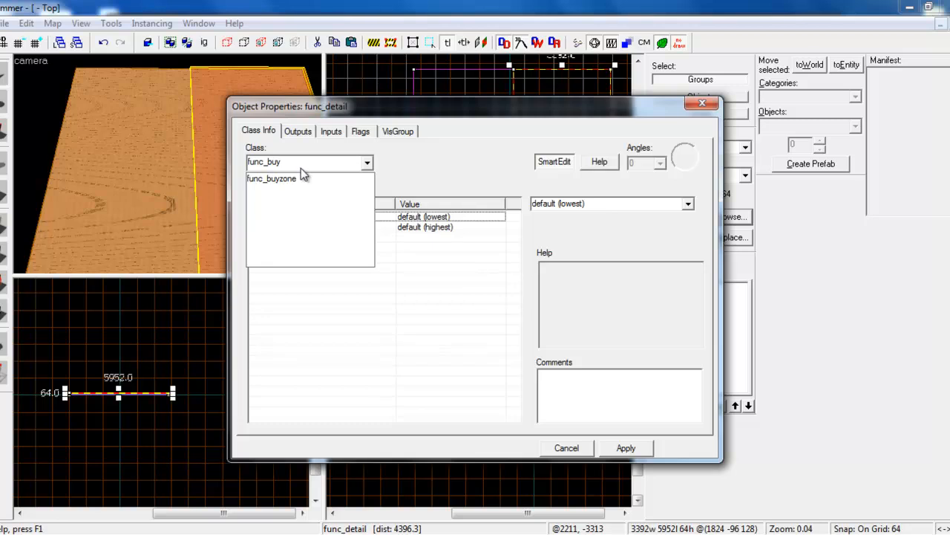
left_click(270, 179)
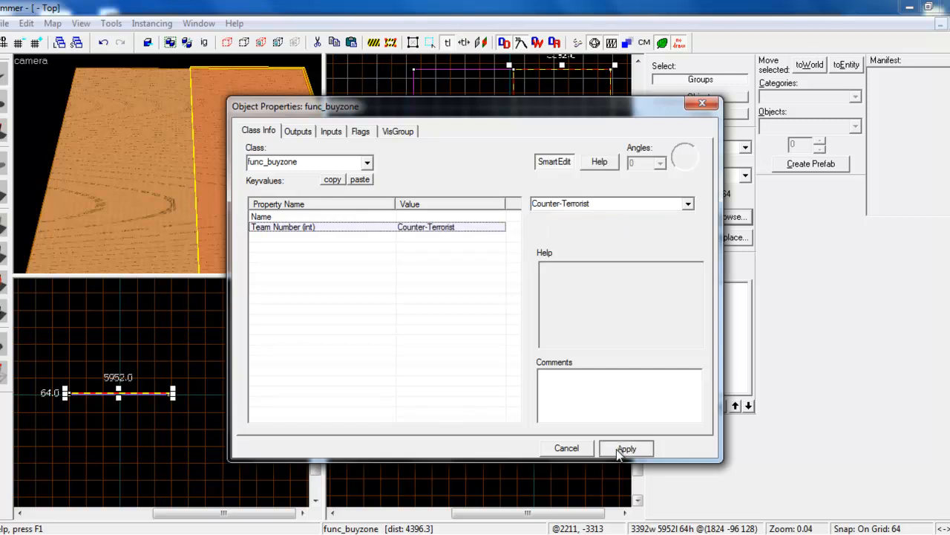
left_click(627, 448)
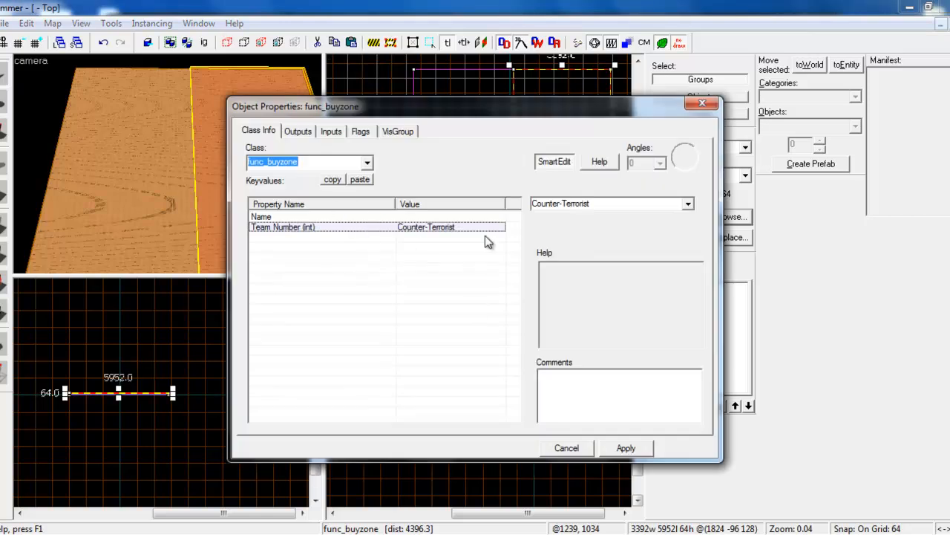
left_click(567, 449)
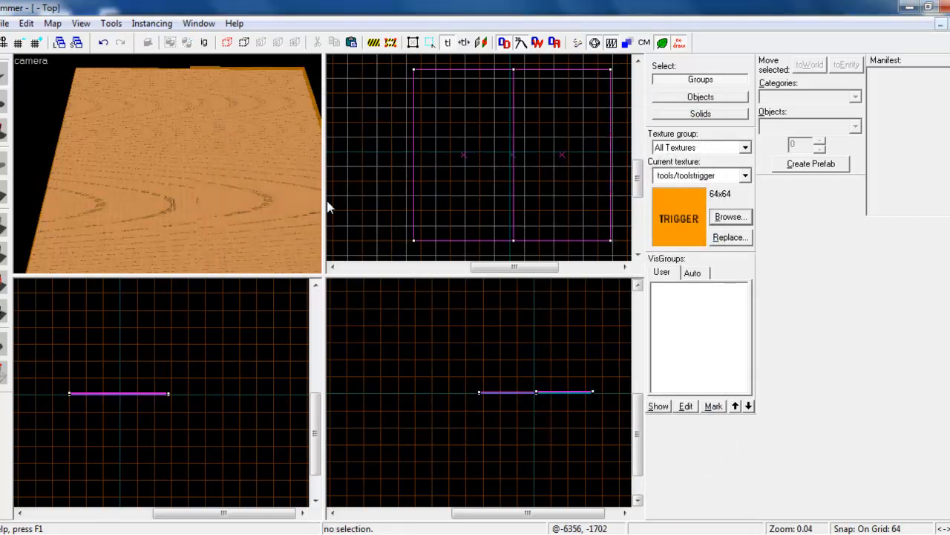